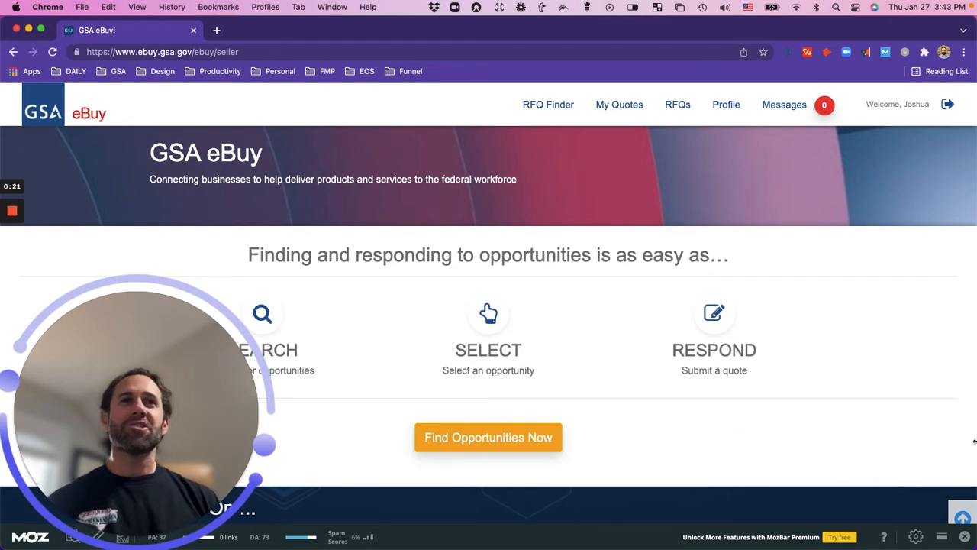
mouse_move(839, 315)
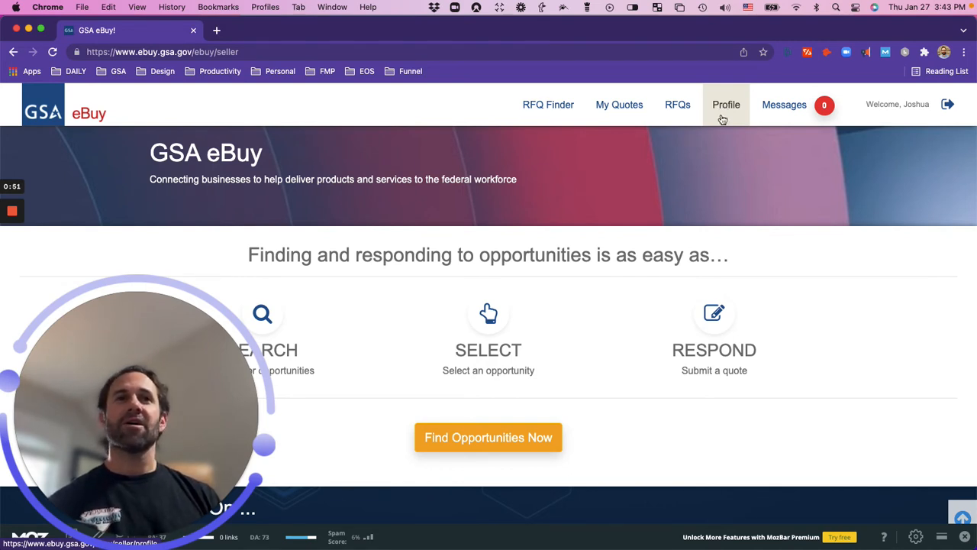
mouse_move(739, 267)
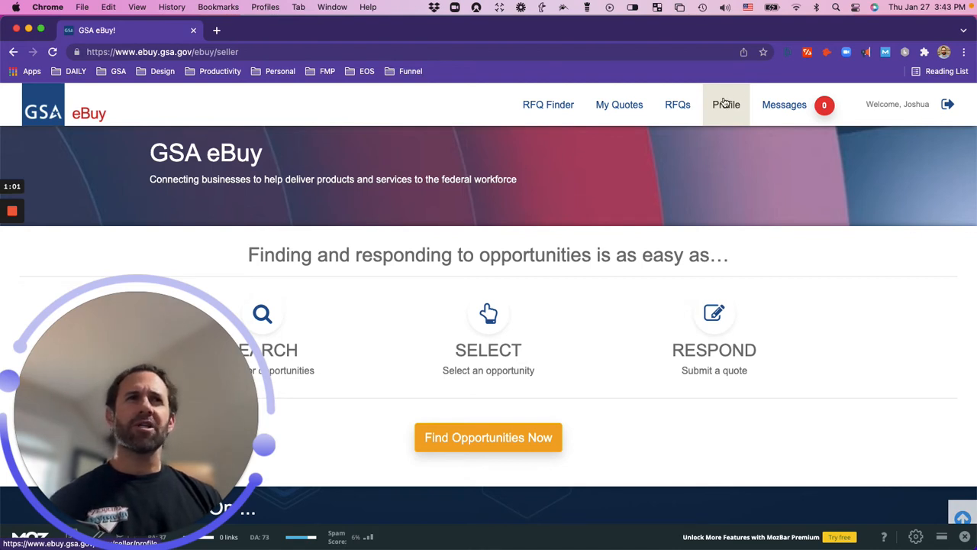
Review the My Profile POC table with contacts and e-mail notice settings per contract category
click(727, 104)
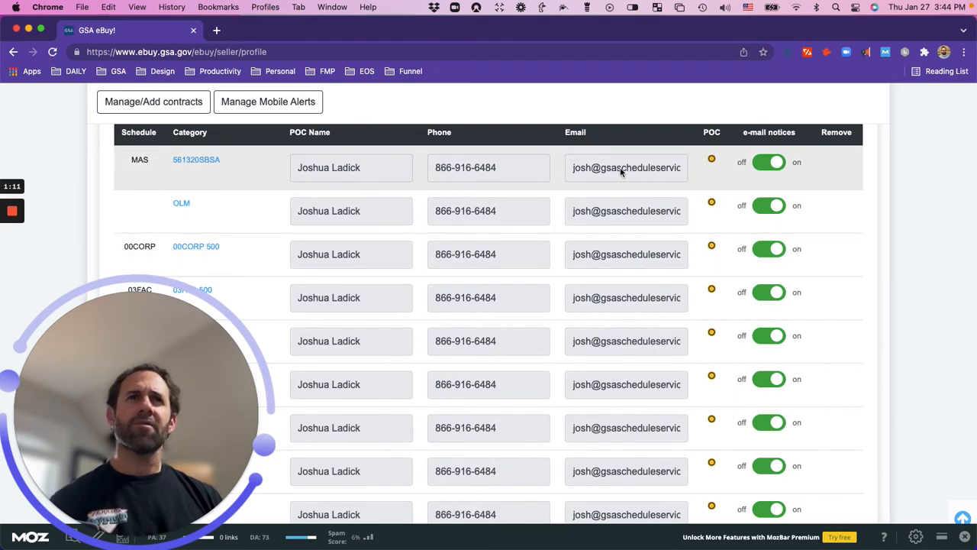
scroll(down, 3)
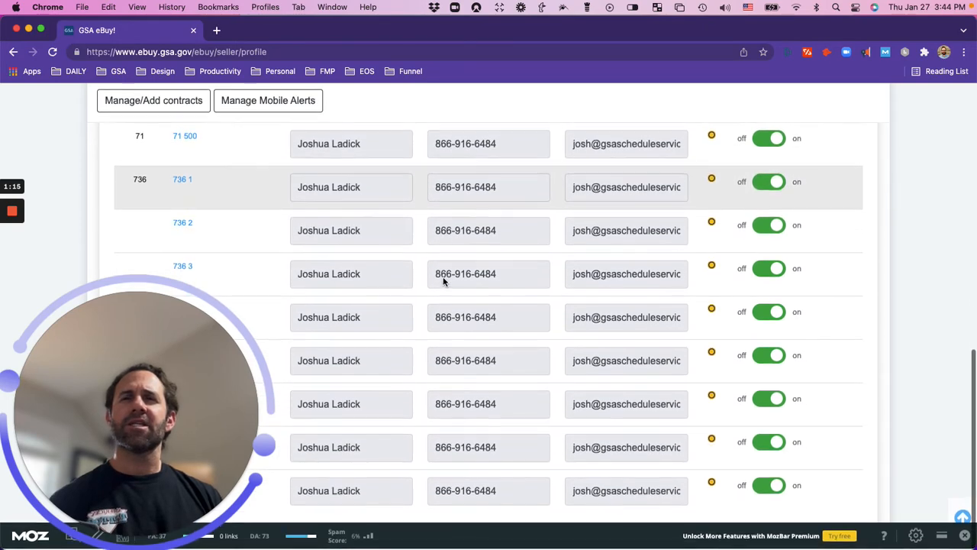
scroll(up, 3)
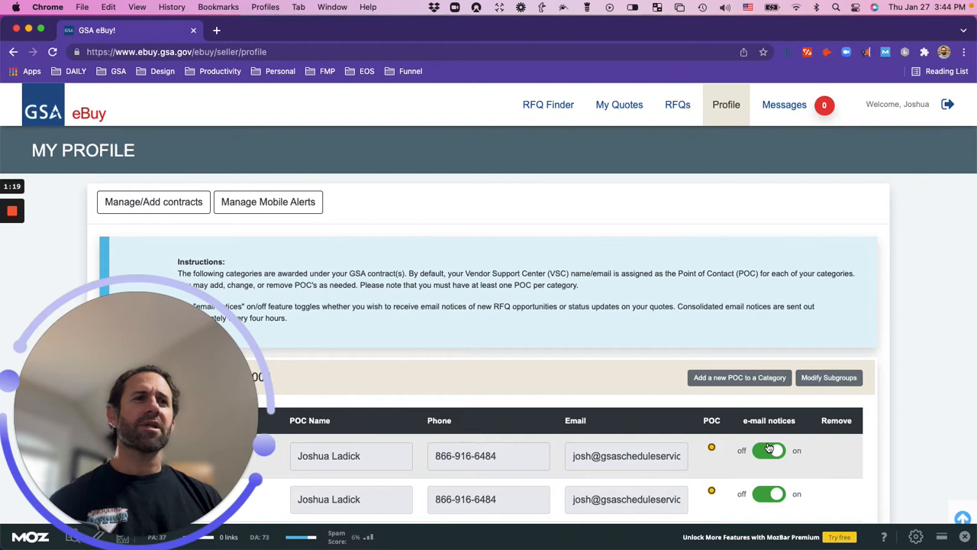
scroll(down, 3)
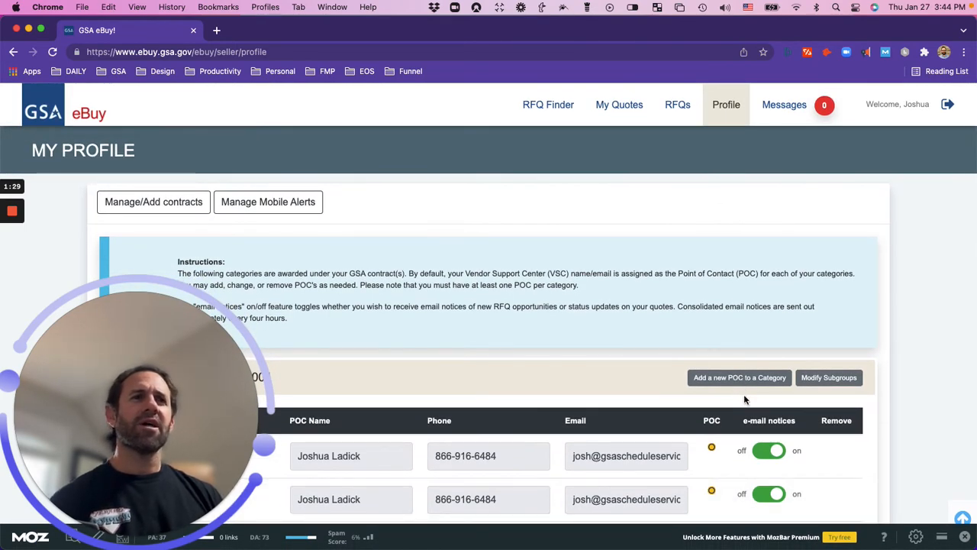
scroll(down, 3)
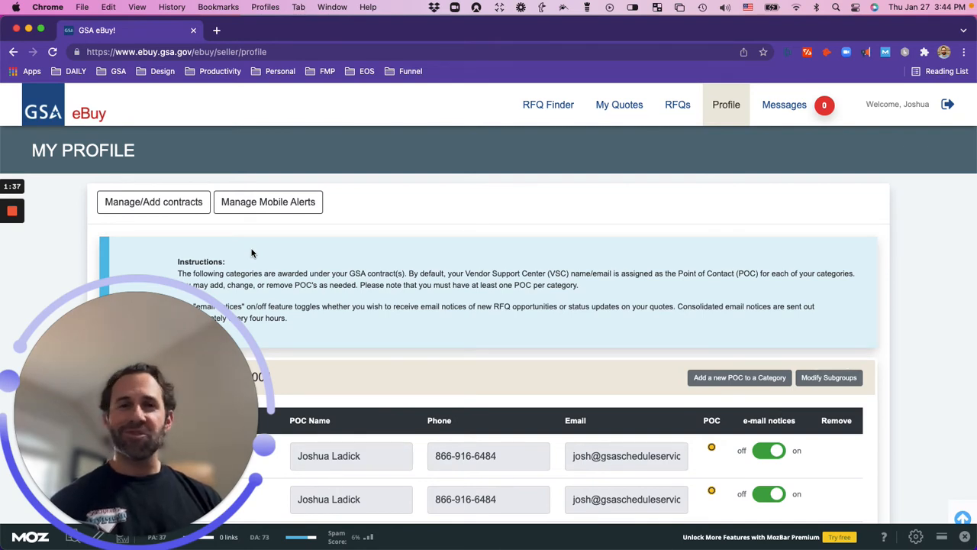
mouse_move(310, 253)
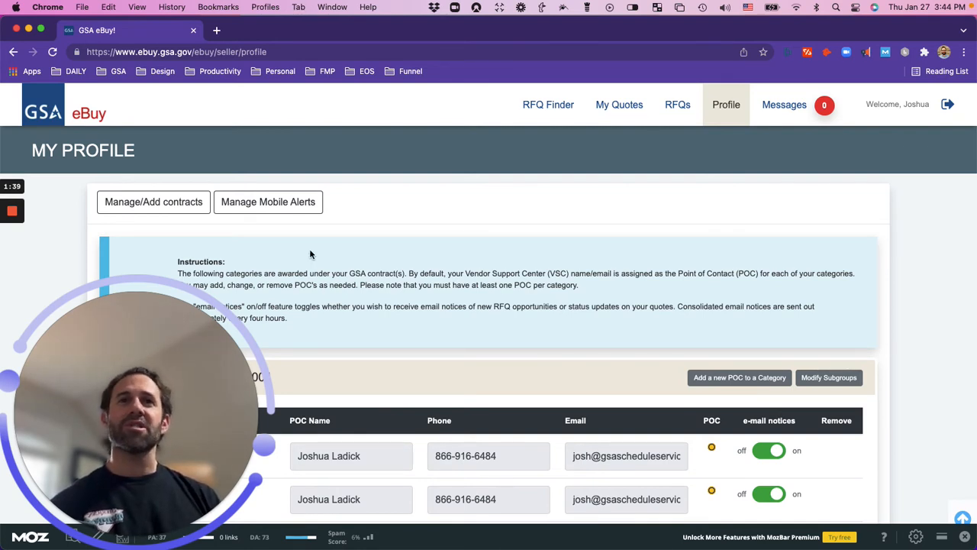
mouse_move(555, 230)
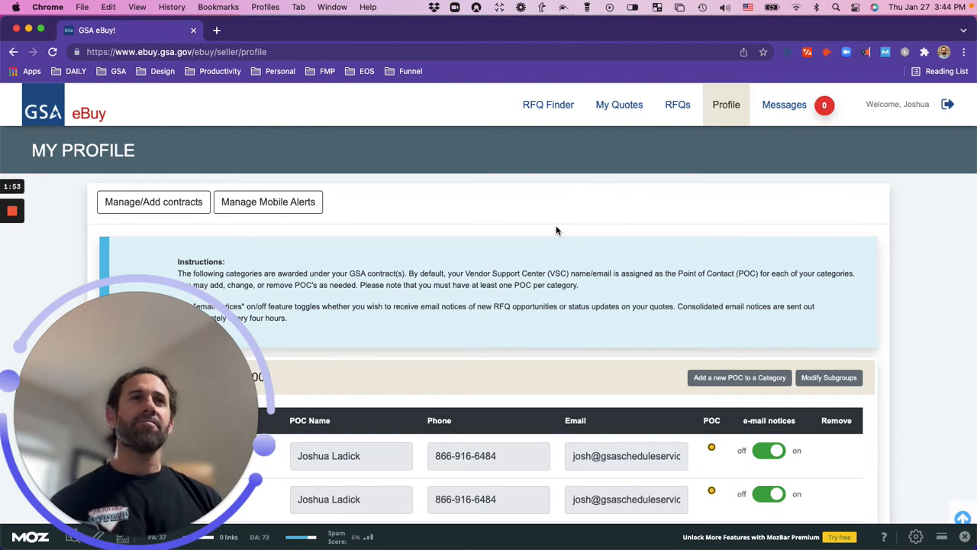
mouse_move(751, 207)
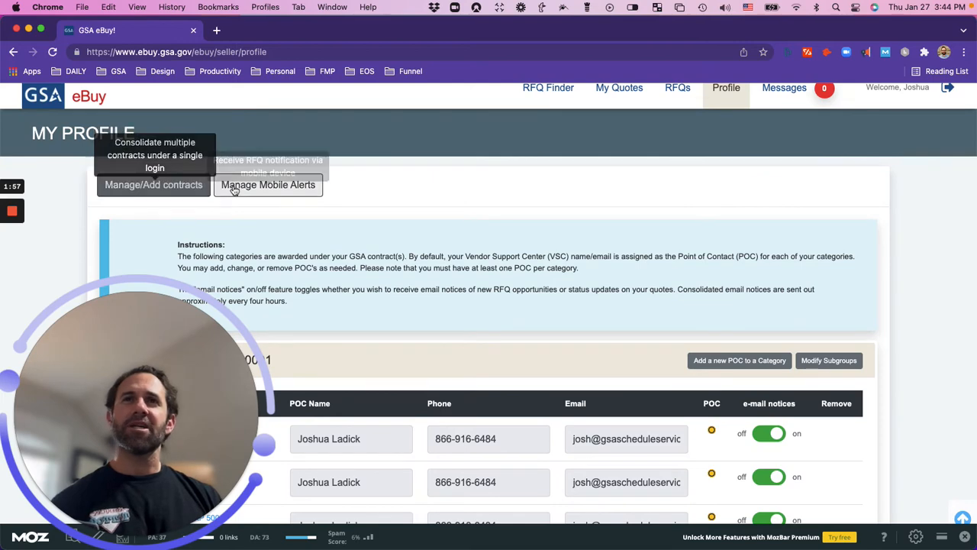
mouse_move(269, 184)
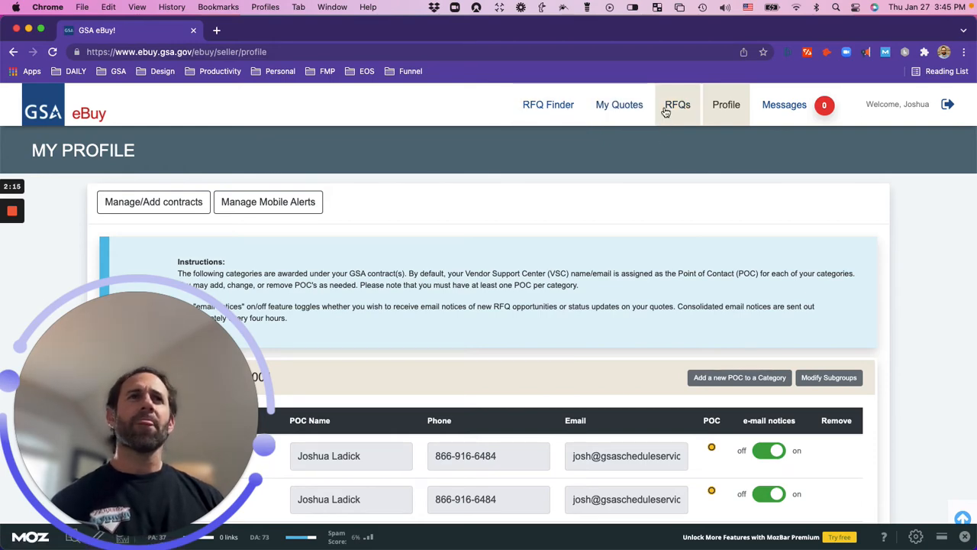
Browse the Find Opportunities table of active RFQs for contract 47QTCA16D0001
click(678, 104)
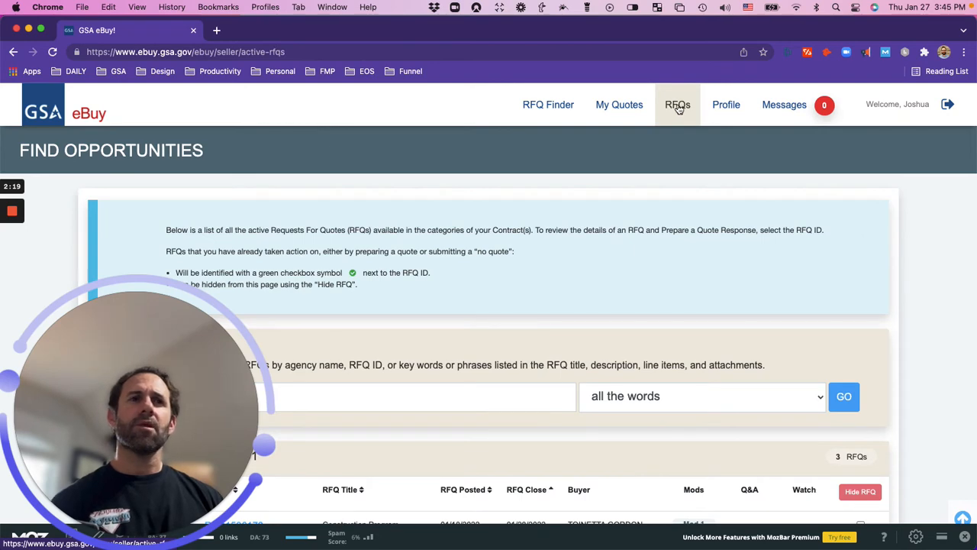
scroll(down, 3)
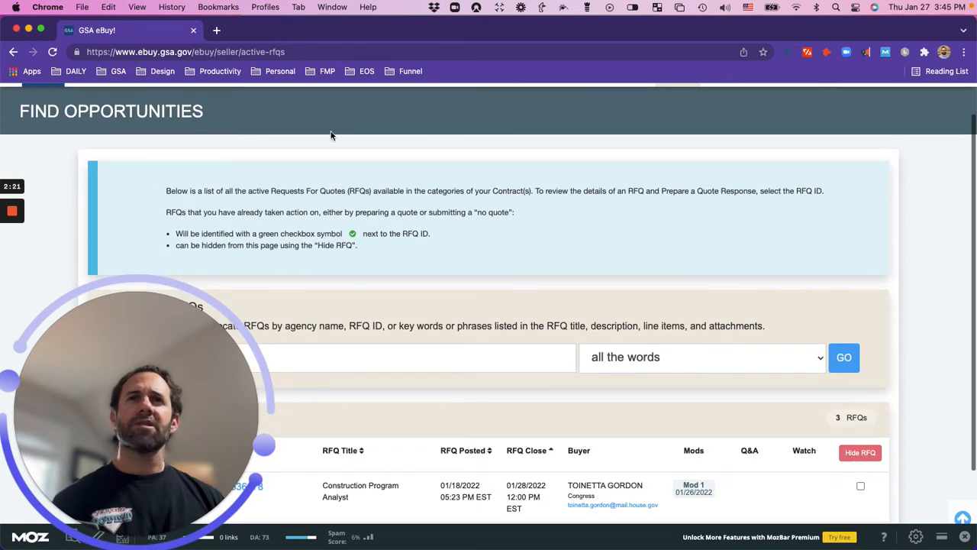
scroll(down, 3)
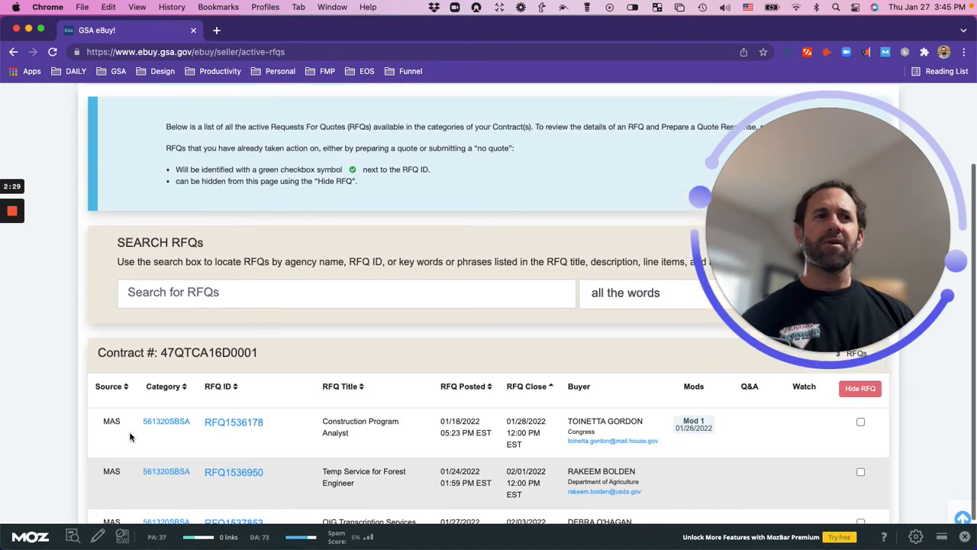
scroll(down, 3)
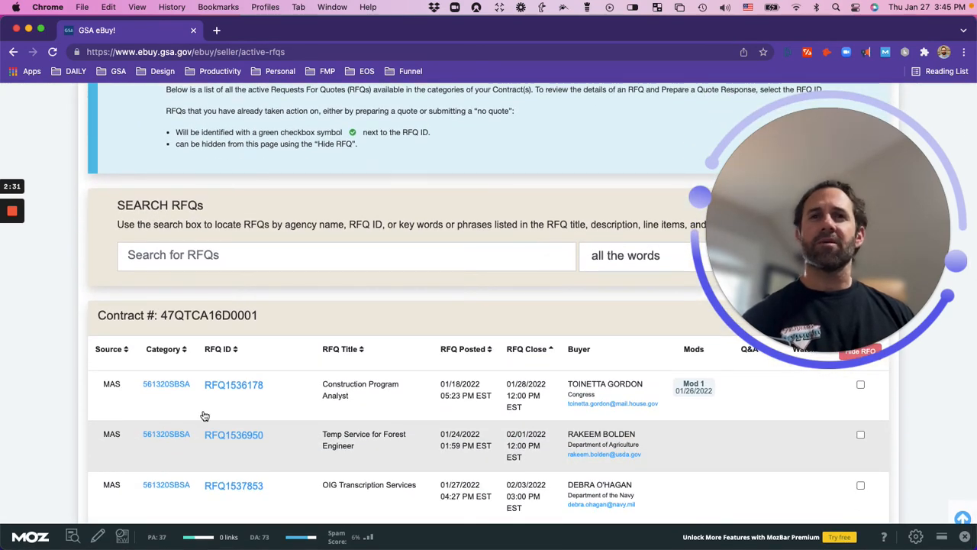
click(234, 384)
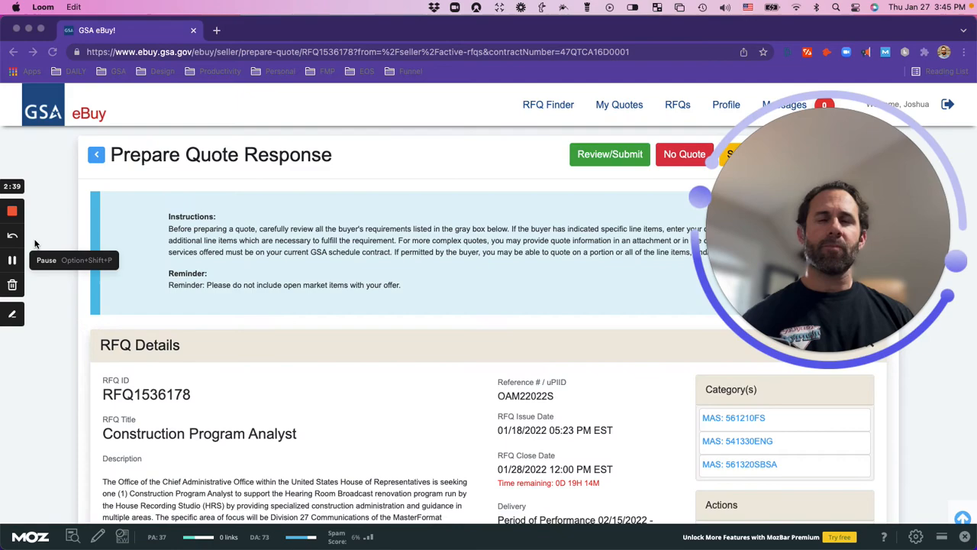
scroll(down, 3)
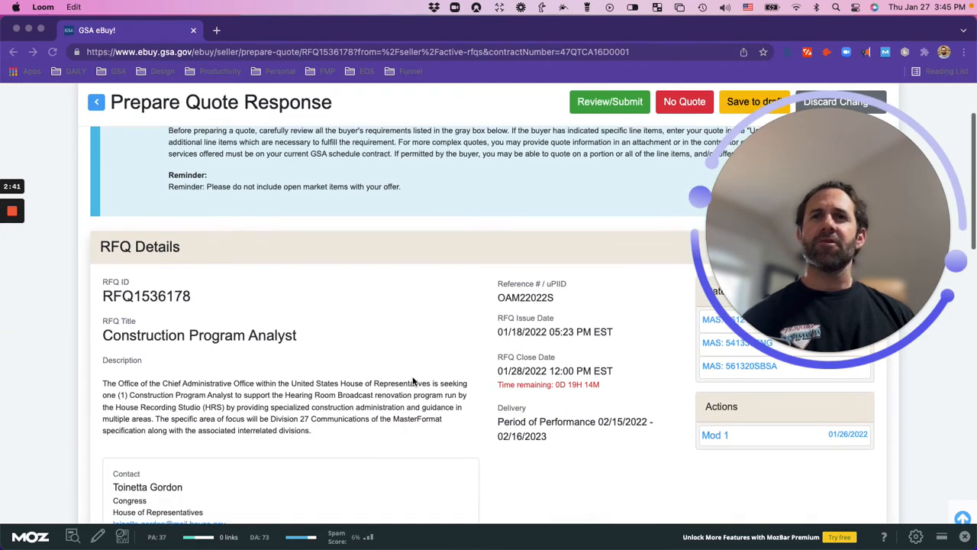
scroll(down, 3)
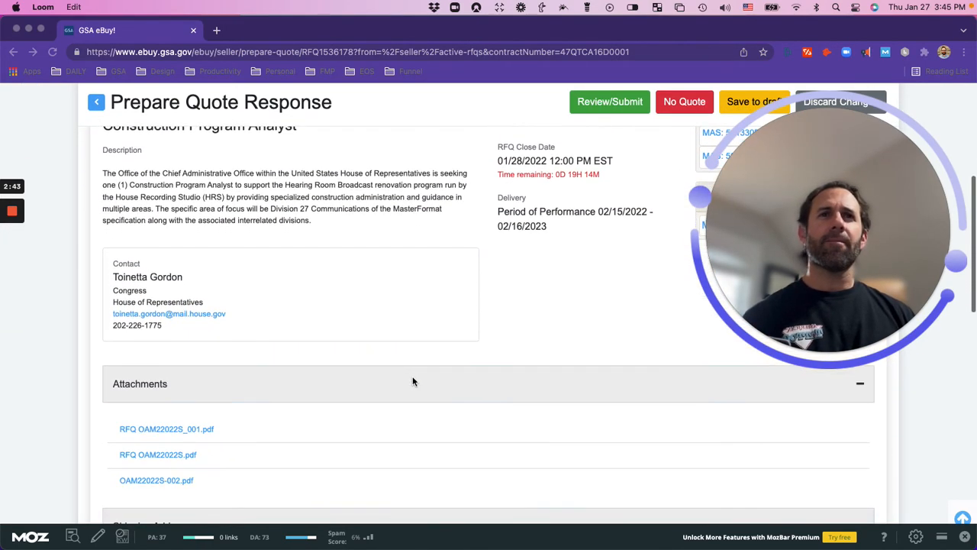
scroll(up, 3)
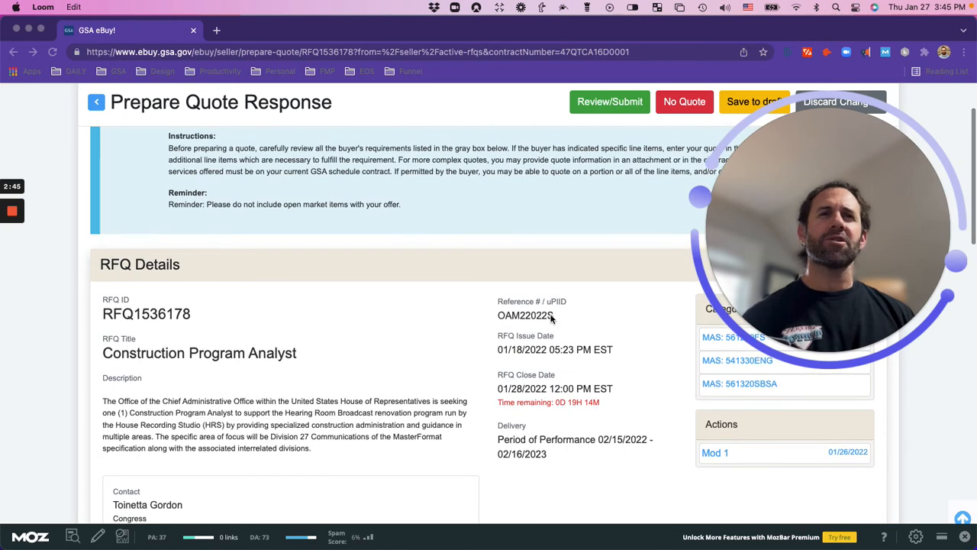
mouse_move(522, 360)
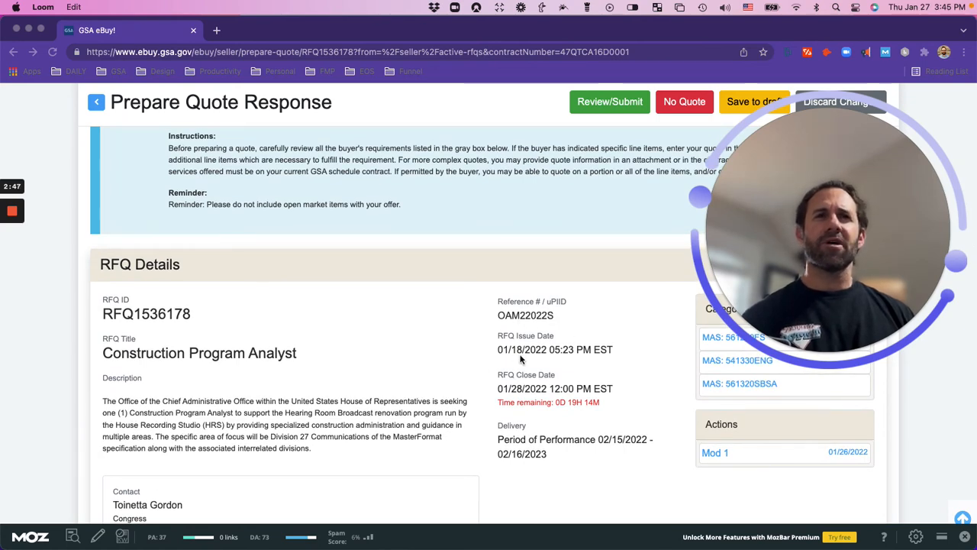
scroll(down, 3)
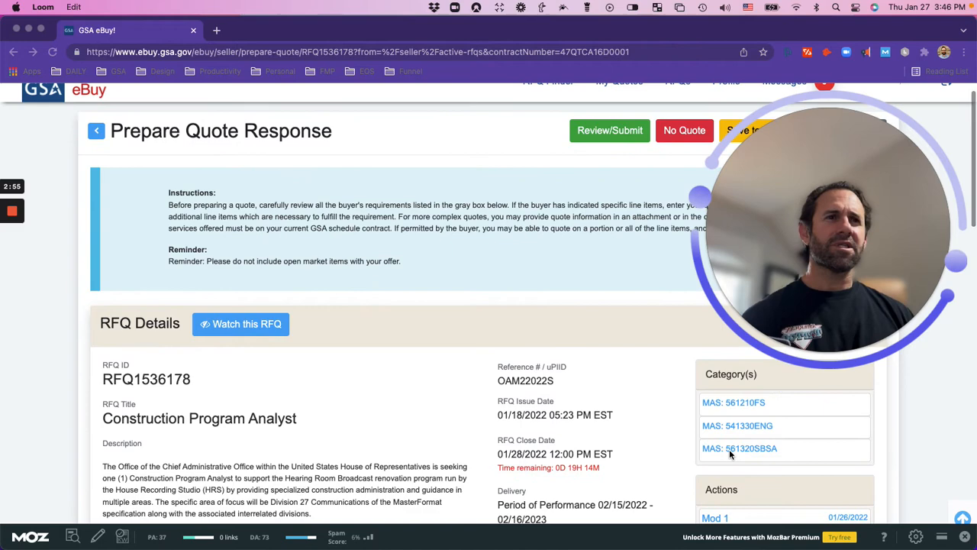
scroll(down, 3)
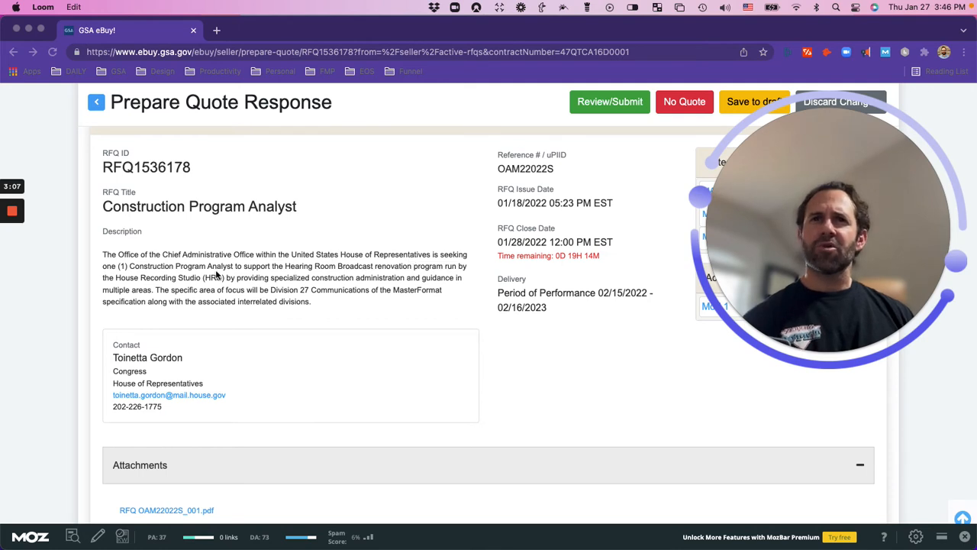
scroll(down, 3)
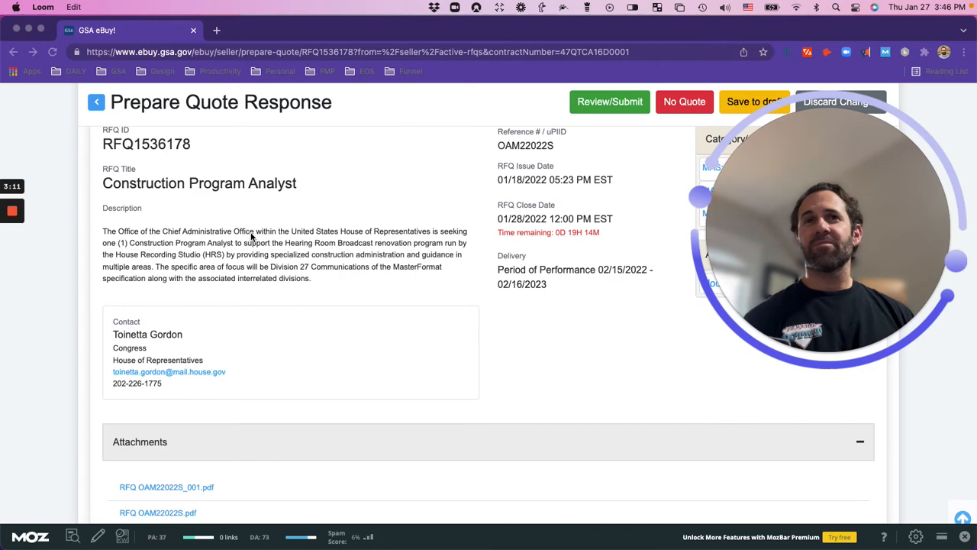
scroll(down, 3)
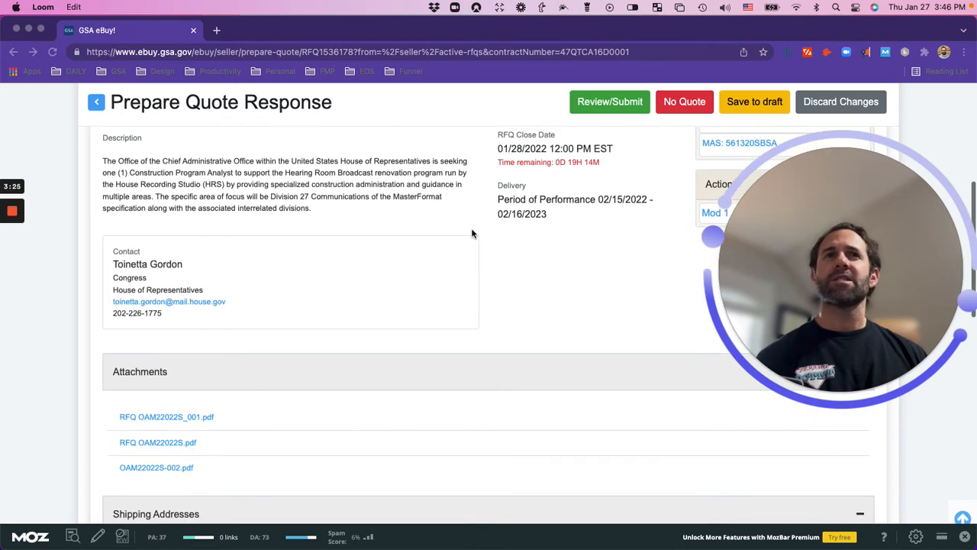
scroll(down, 3)
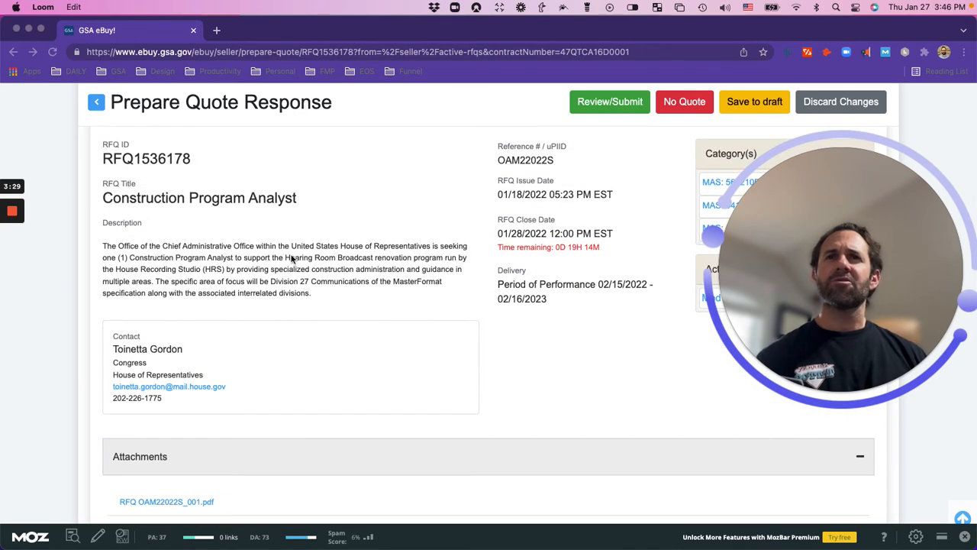
scroll(down, 3)
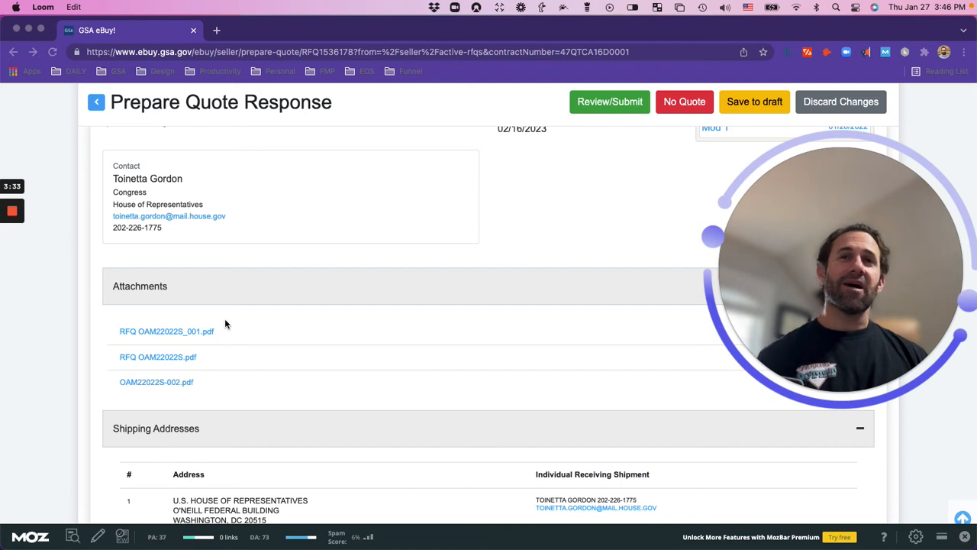
mouse_move(159, 358)
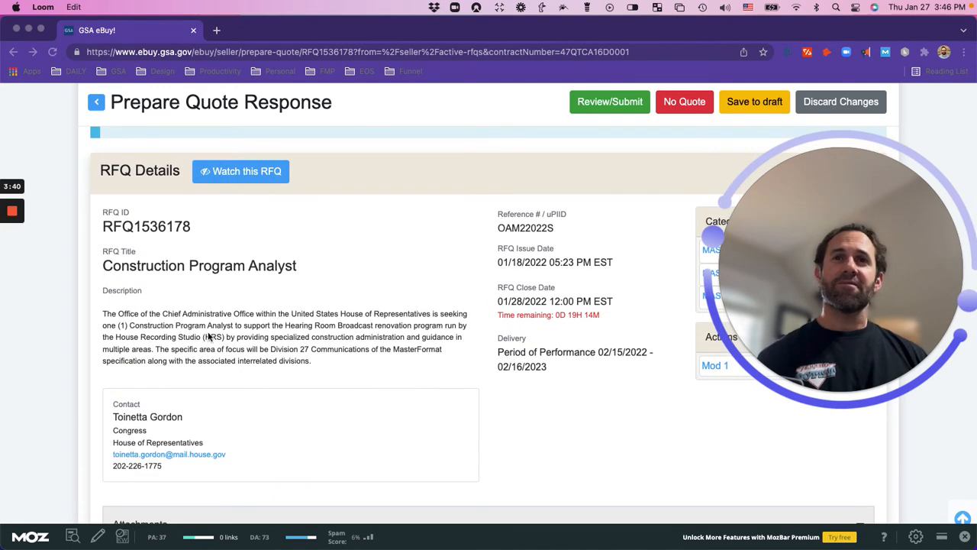
scroll(down, 3)
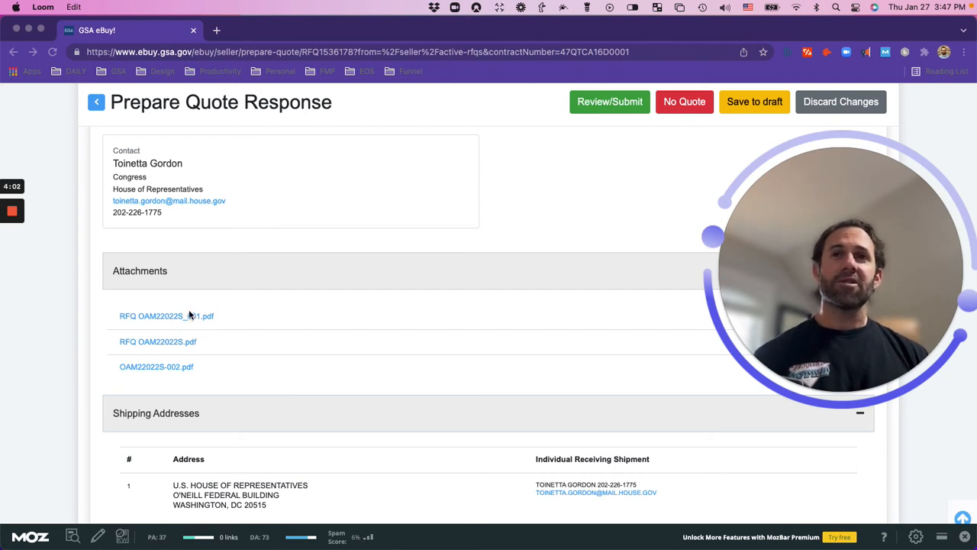
mouse_move(247, 322)
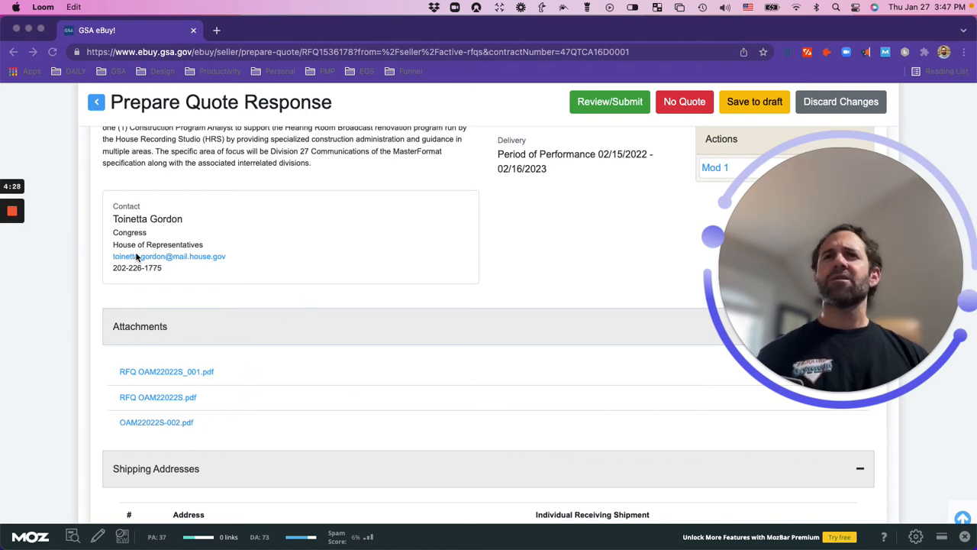
mouse_move(409, 308)
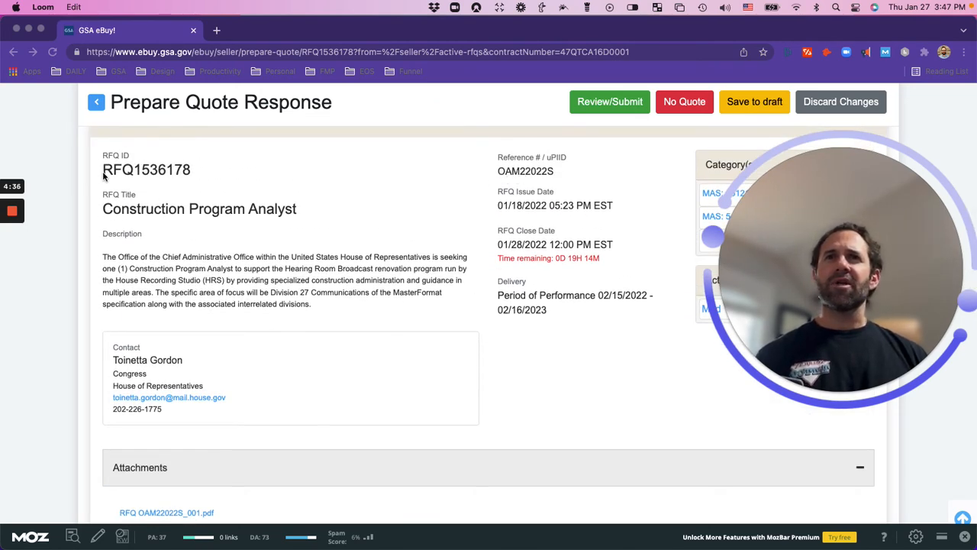
mouse_move(204, 183)
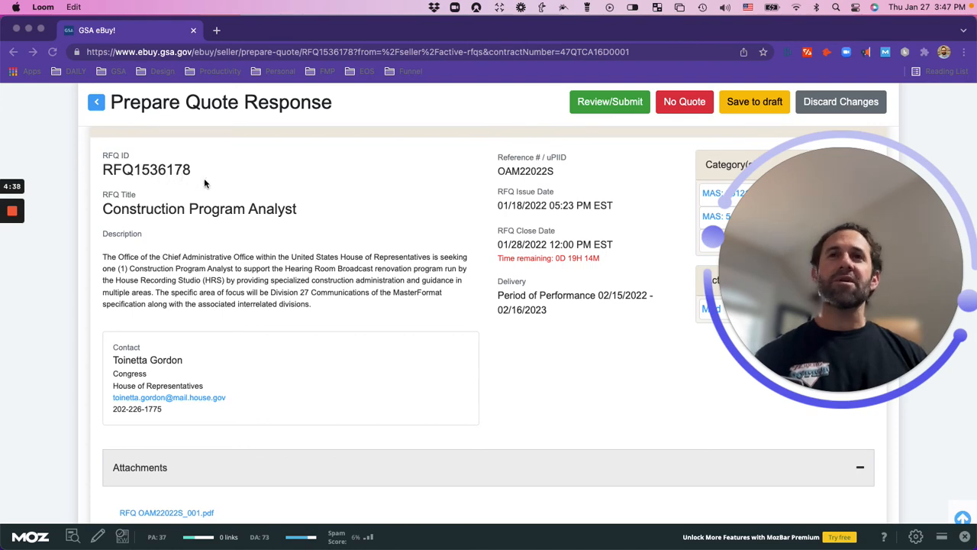
scroll(down, 3)
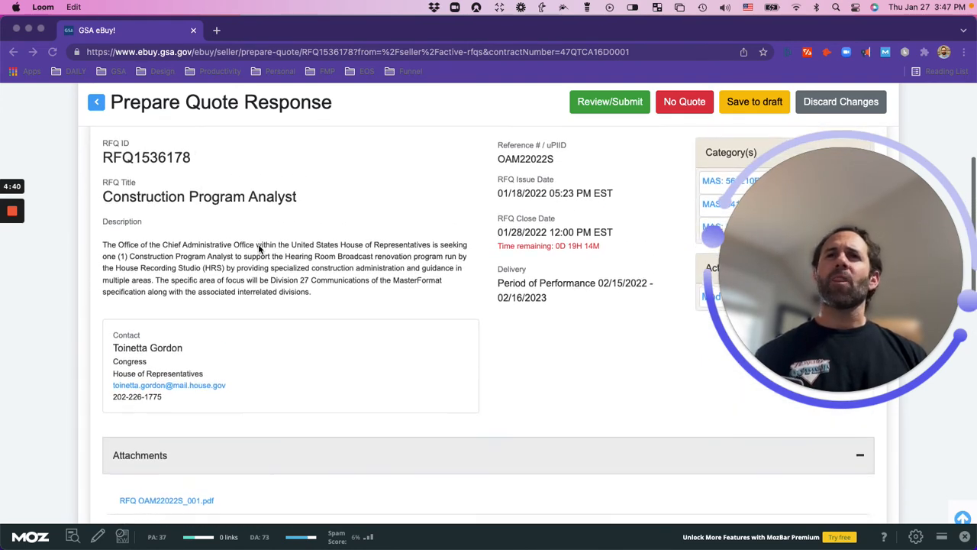
scroll(down, 3)
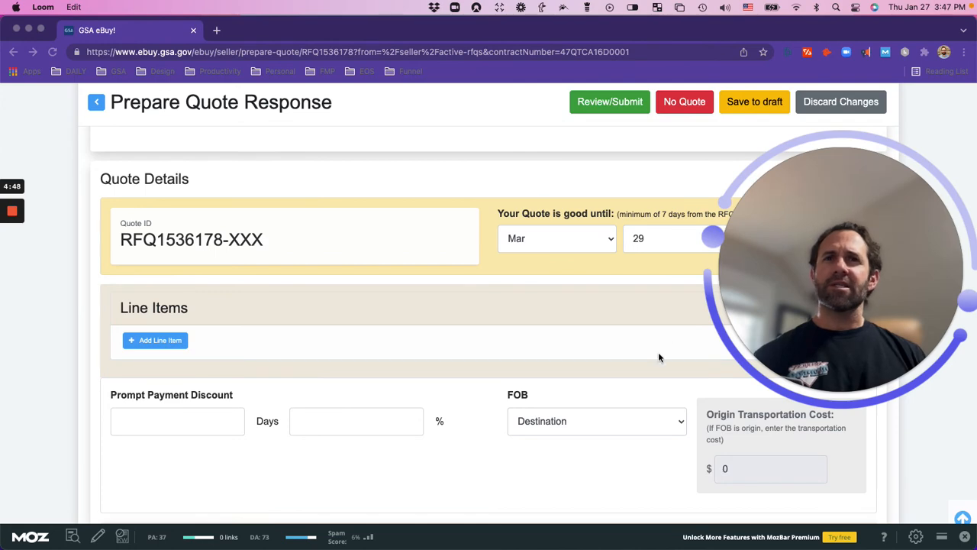
scroll(down, 3)
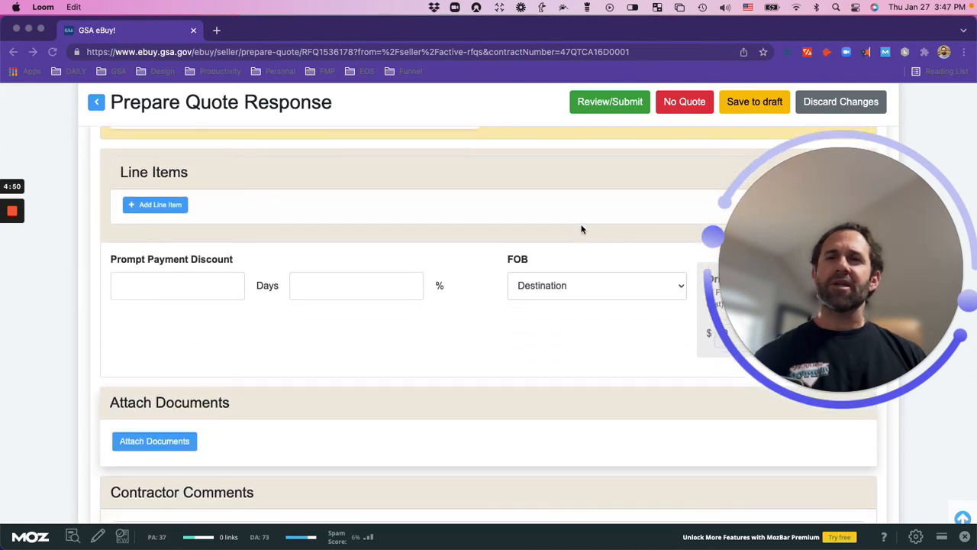
scroll(down, 3)
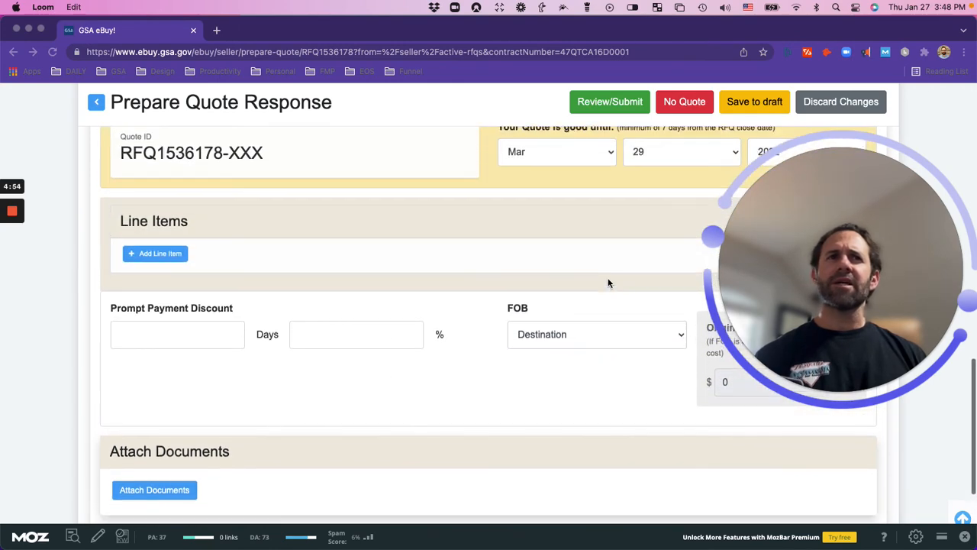
scroll(down, 3)
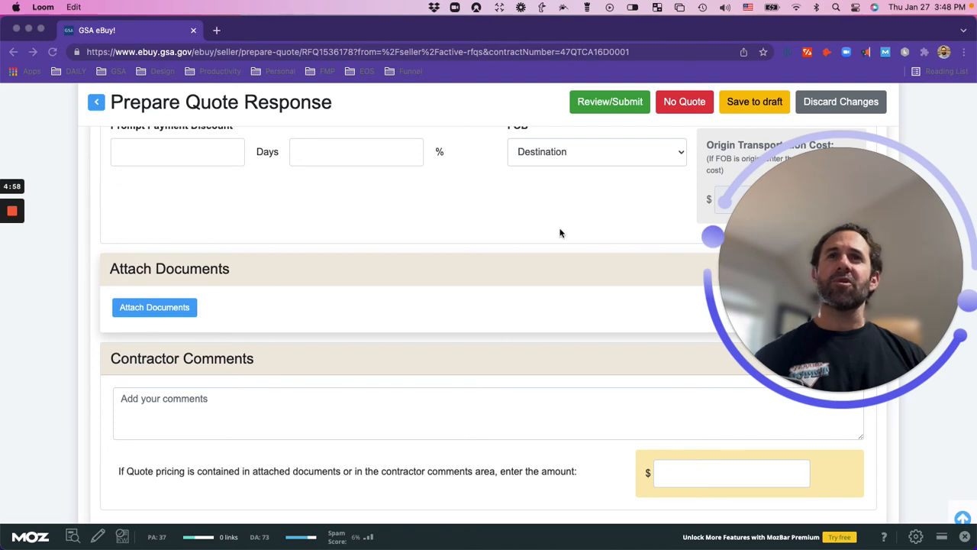
scroll(up, 3)
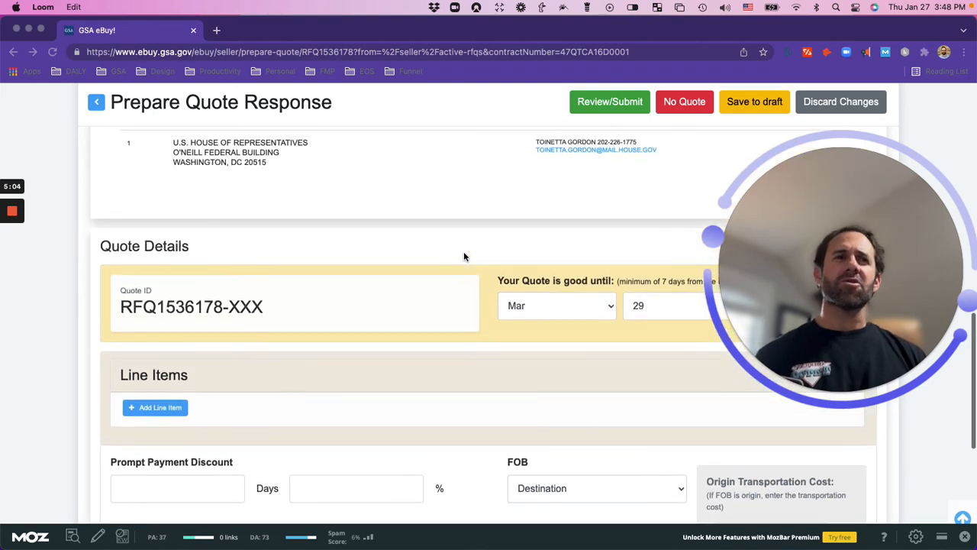
scroll(up, 3)
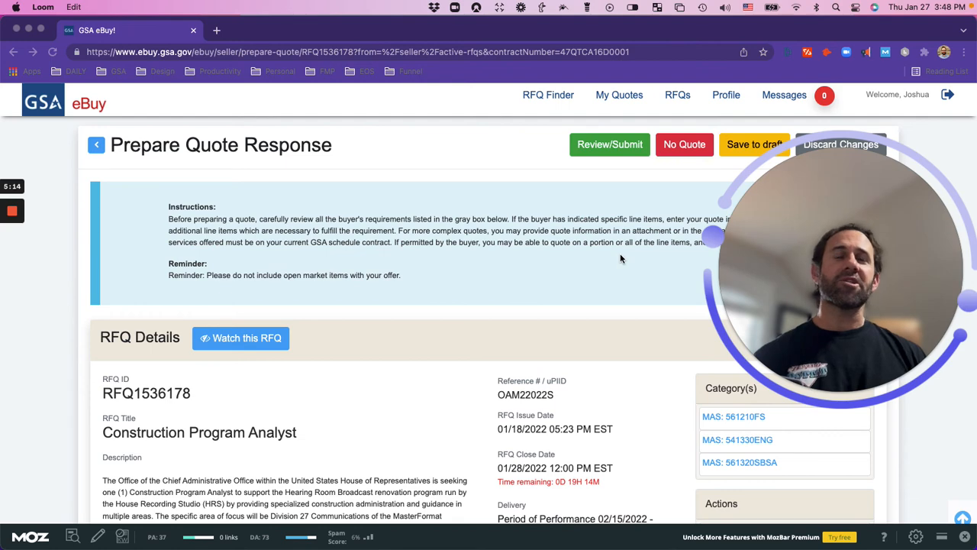
scroll(down, 3)
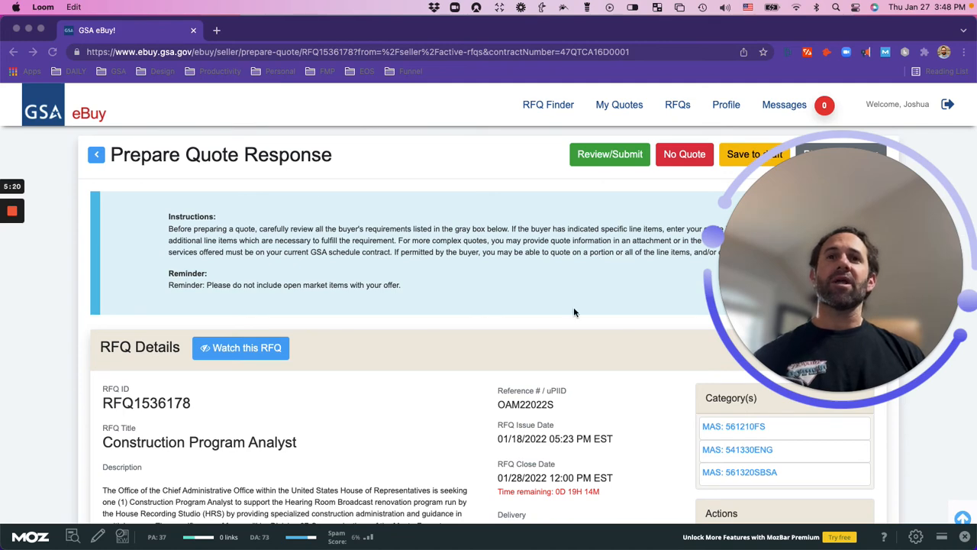
mouse_move(473, 303)
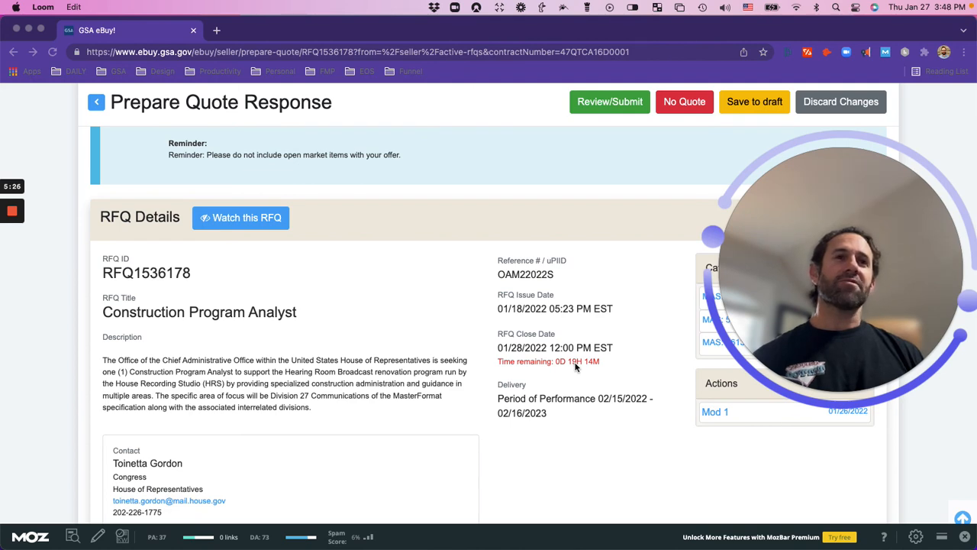
scroll(down, 3)
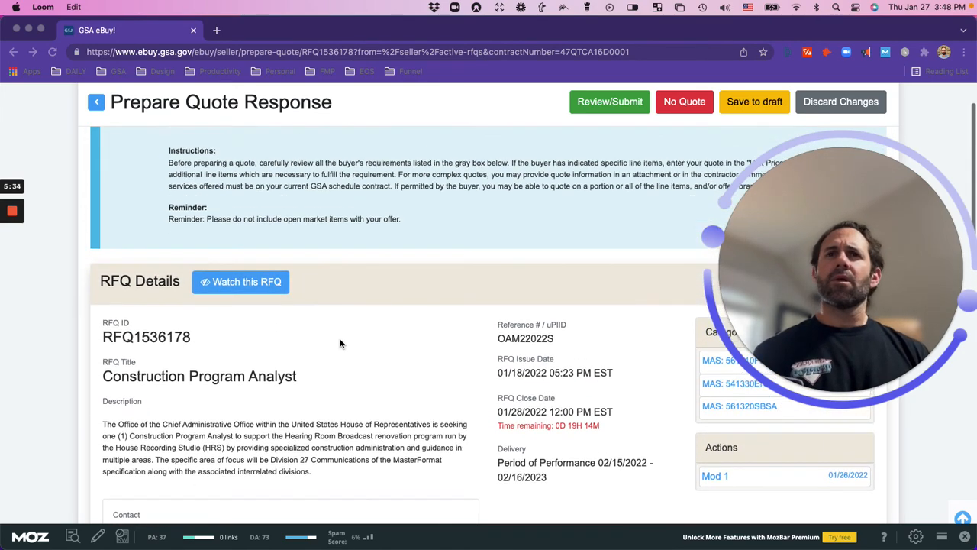
scroll(down, 3)
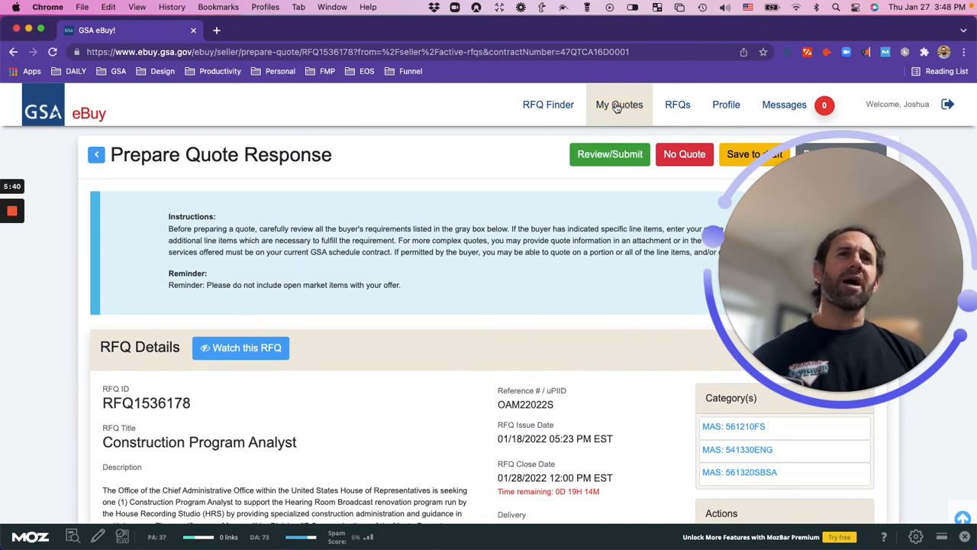
Show My Quotes for contract 47QTCA16D0001 (none found) with the RFQ Finder search box
click(620, 104)
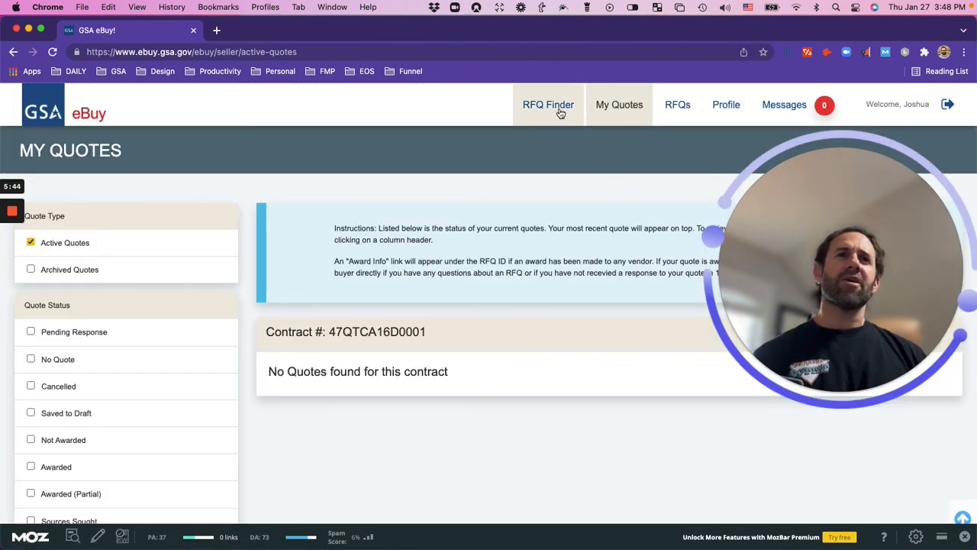
click(549, 104)
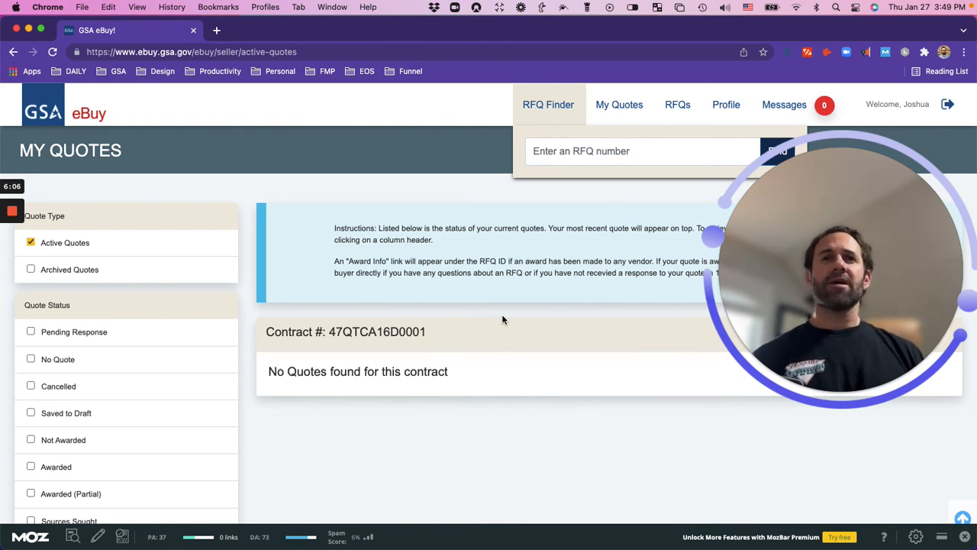
mouse_move(598, 316)
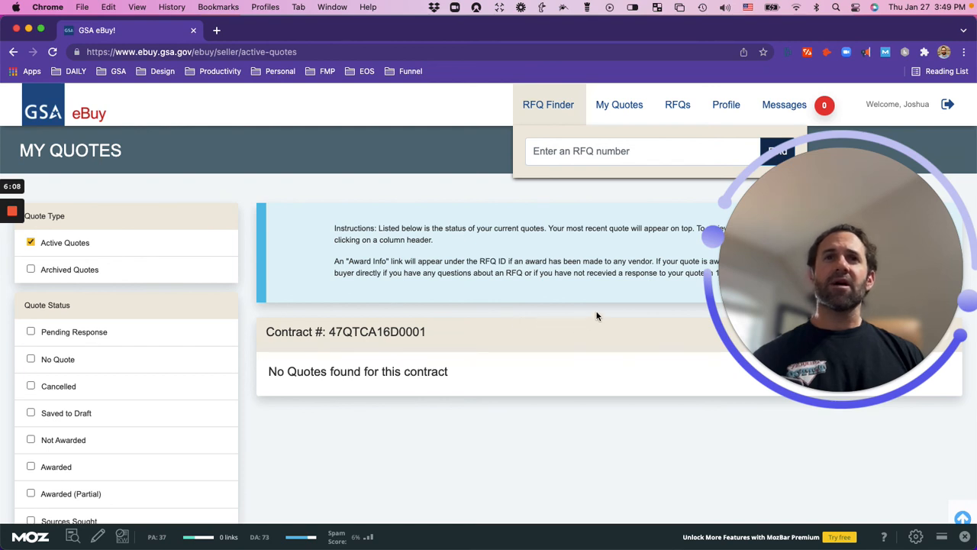
mouse_move(315, 262)
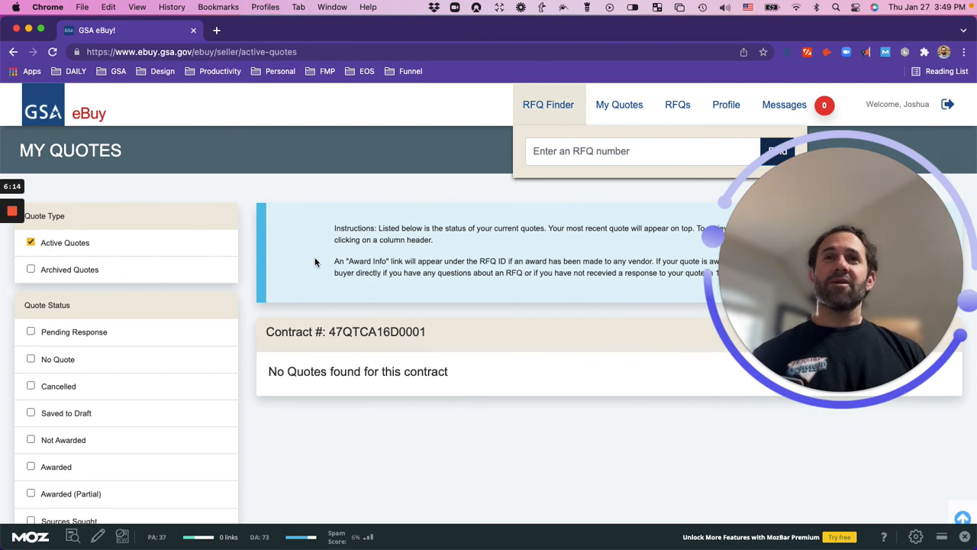
scroll(down, 3)
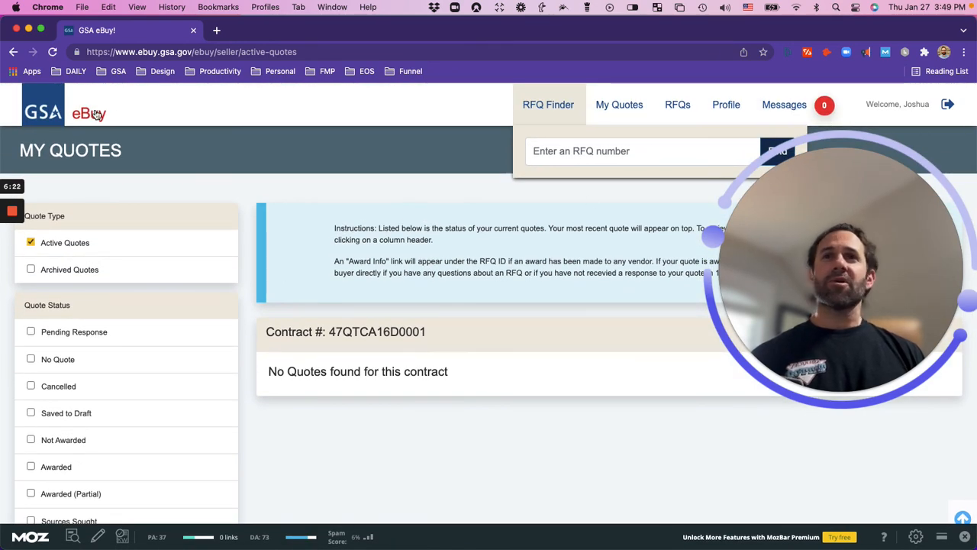
Go back to the seller home page and view the Need Help vendor support contacts
click(88, 113)
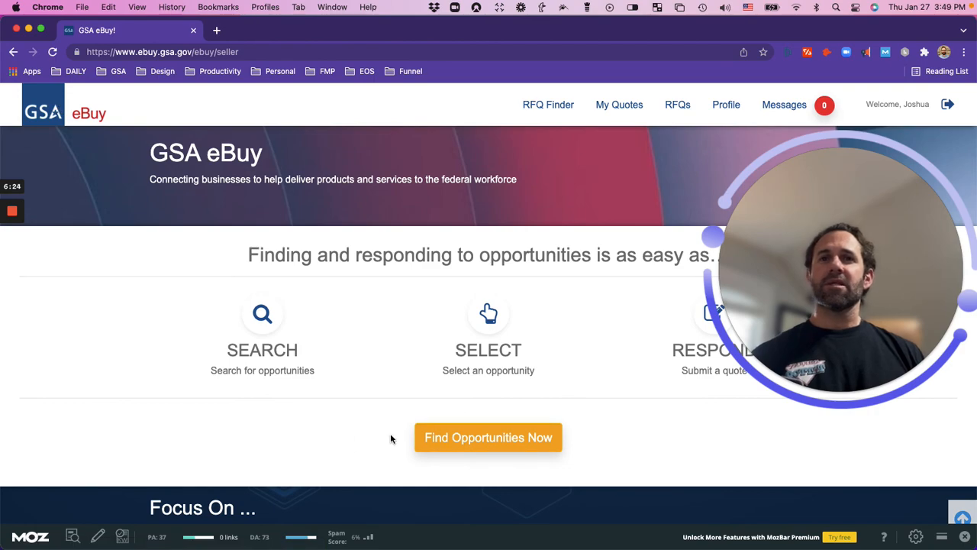
scroll(down, 3)
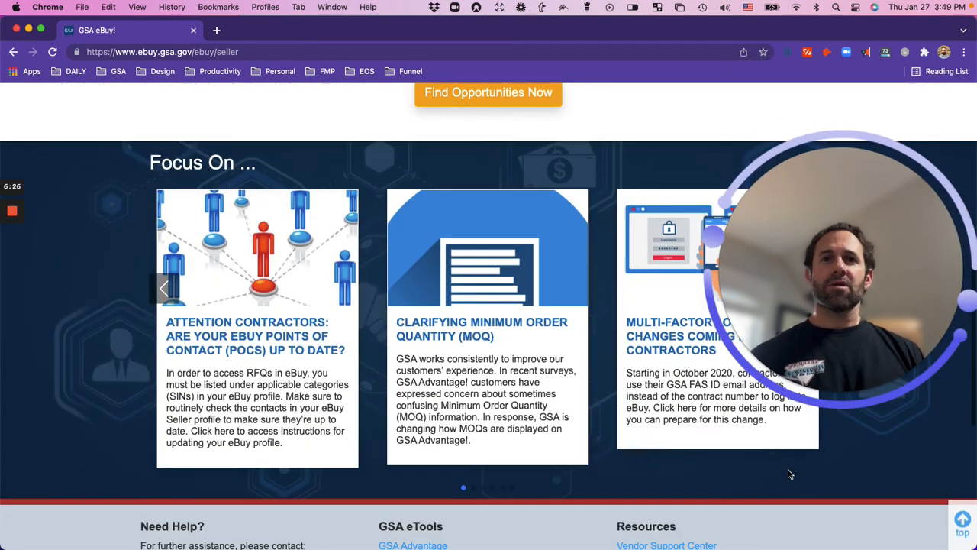
scroll(down, 3)
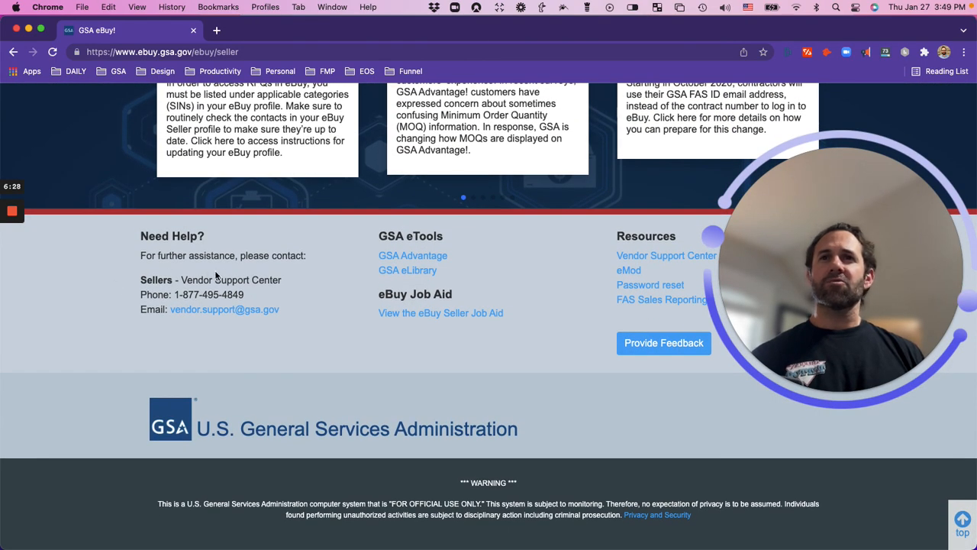
mouse_move(287, 287)
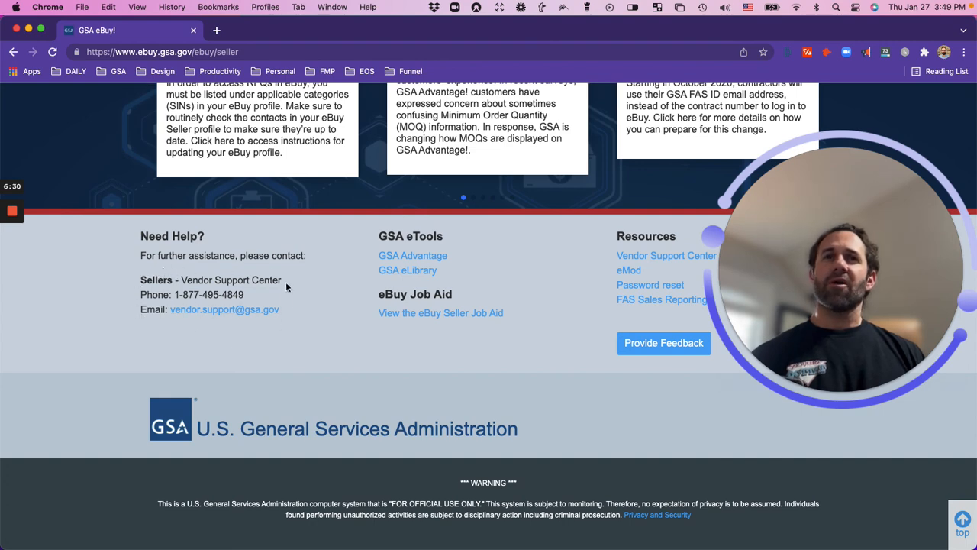